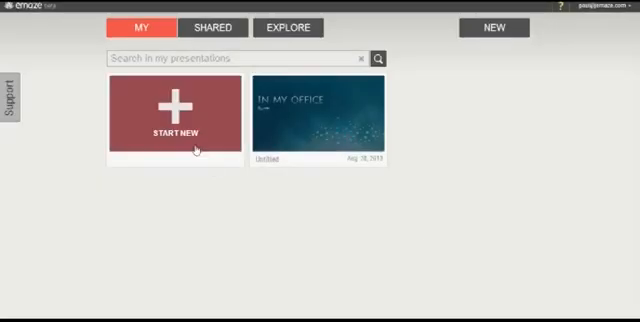
Start a new presentation from My presentations to reach the template gallery
{"action": "left_click", "coordinate": [175, 110]}
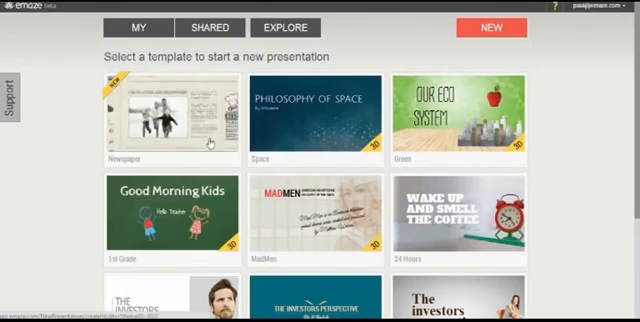
Pick the Newspaper template and retitle its headline 'NO MORE WAR'
{"action": "left_click", "coordinate": [160, 110]}
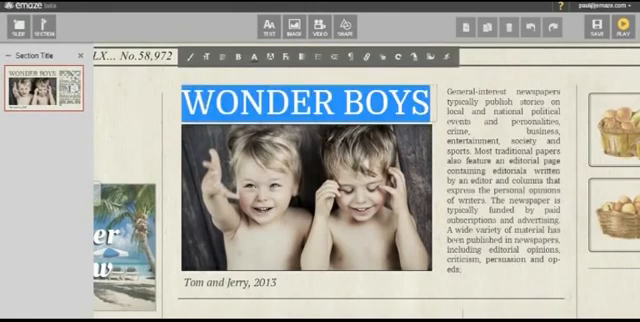
{"action": "type", "text": "NO MORE"}
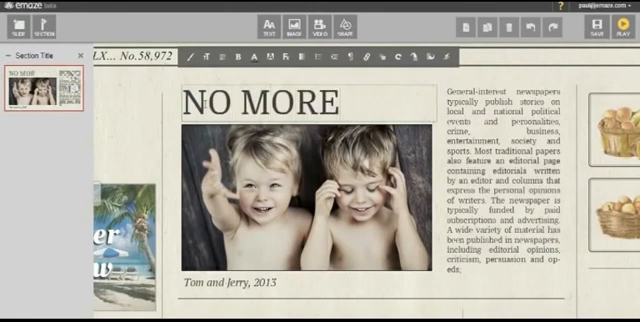
{"action": "type", "text": "WAR"}
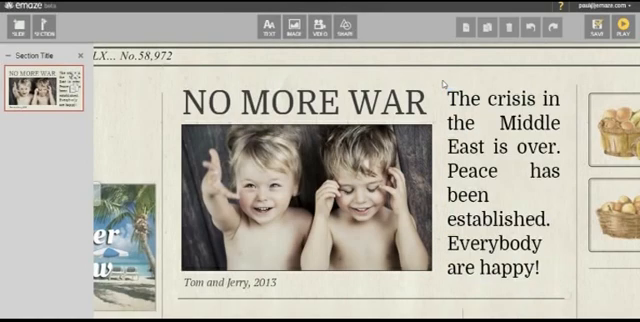
Swap slide 2's fishing photo for a pink poster picture from the web
{"action": "left_click", "coordinate": [18, 35]}
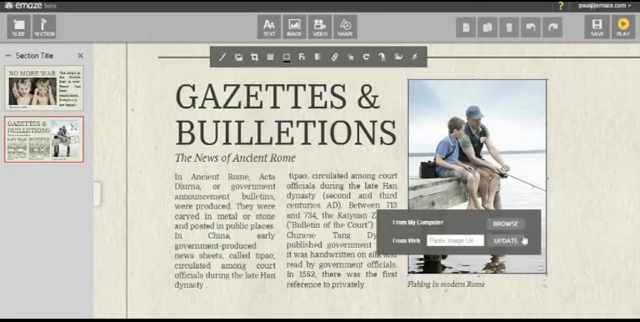
{"action": "left_click", "coordinate": [501, 223]}
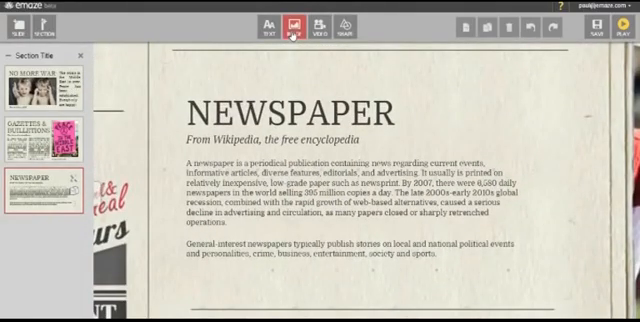
Insert a poster collage beside the NEWSPAPER article and add a castle slide
{"action": "left_click", "coordinate": [296, 28]}
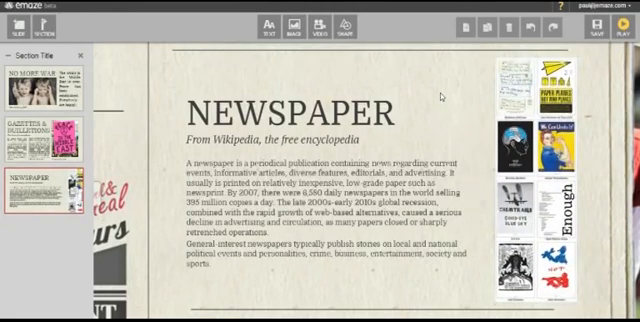
{"action": "left_click", "coordinate": [18, 35]}
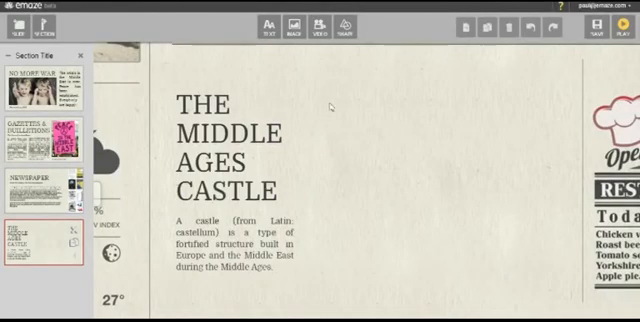
Embed a YouTube news video and retitle the castle slide 'BEST NEWS EVER!'
{"action": "left_click", "coordinate": [321, 30]}
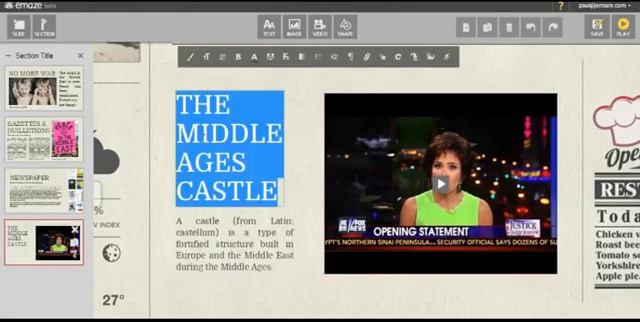
{"action": "type", "text": "BEST"}
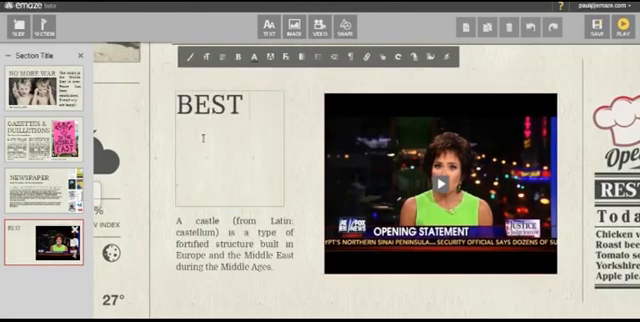
{"action": "type", "text": "NEWS EVER"}
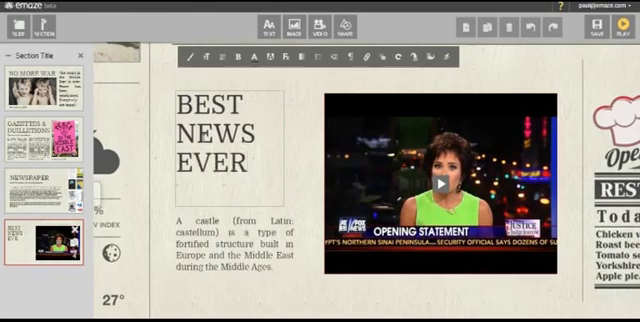
{"action": "type", "text": "!"}
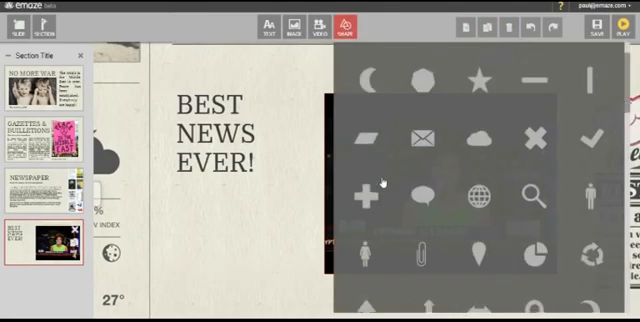
Scroll the shape gallery to view arrow and social-media icon options
{"action": "scroll", "scroll_direction": "down", "scroll_amount": 3}
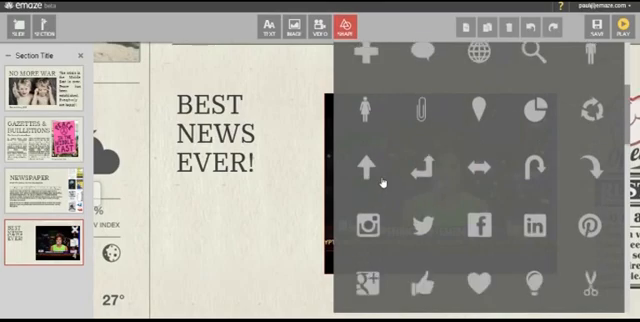